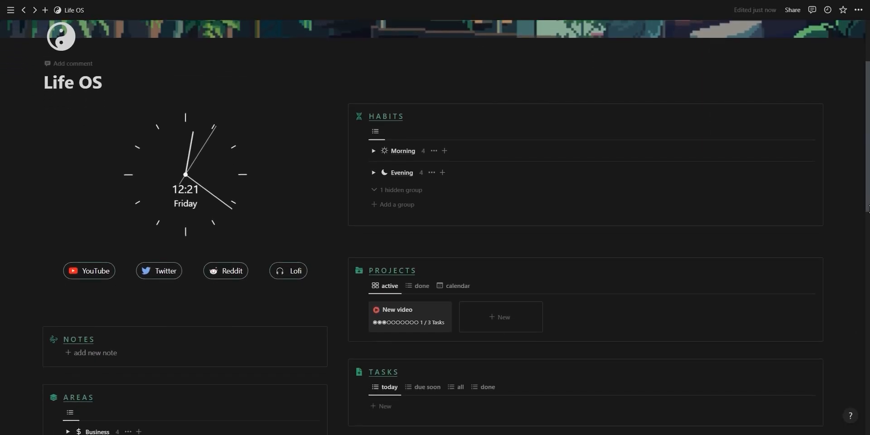
# Step: Switch Notion's appearance theme to Dark in settings
pyautogui.scroll(-3)
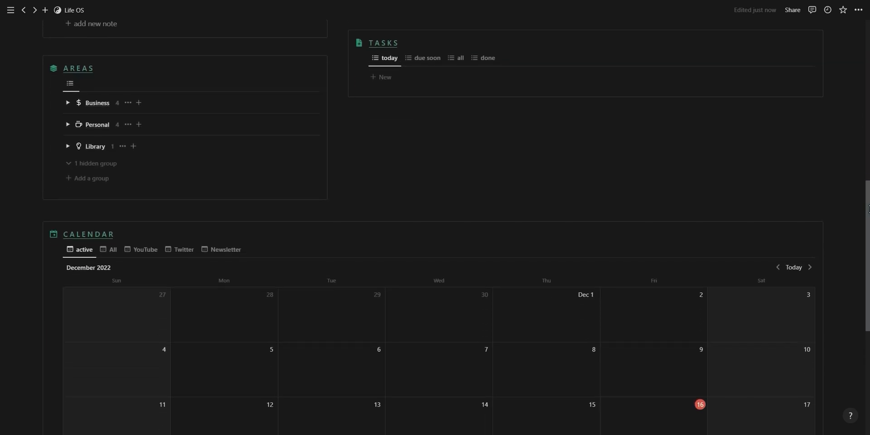
pyautogui.scroll(-3)
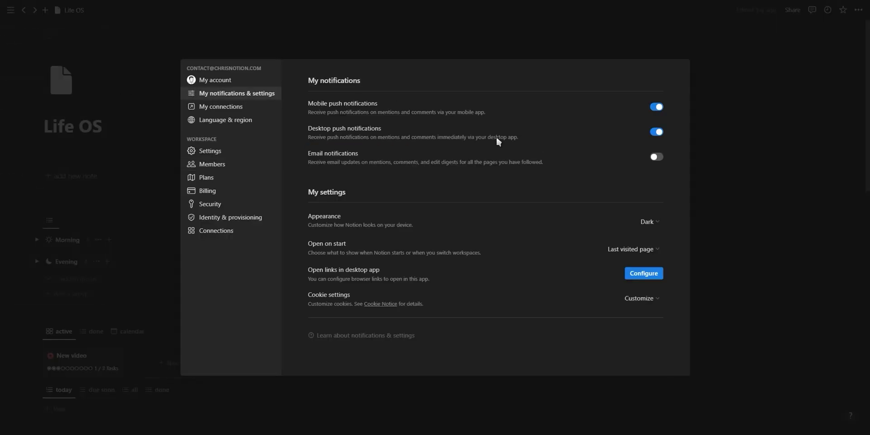
pyautogui.click(648, 221)
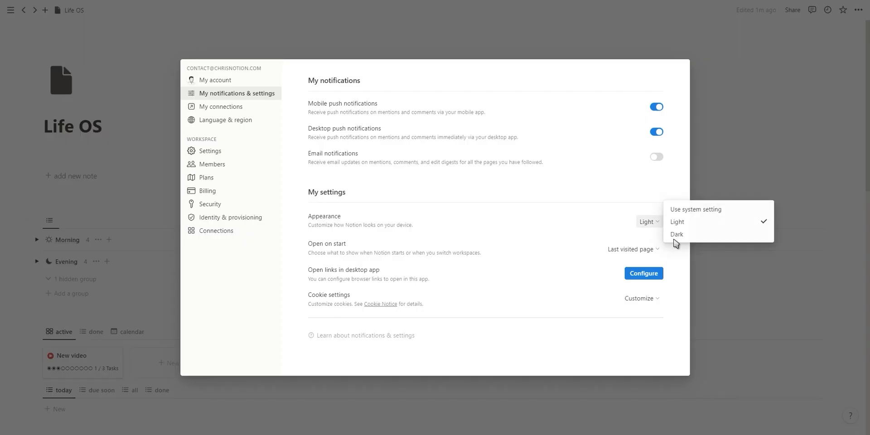
pyautogui.click(677, 233)
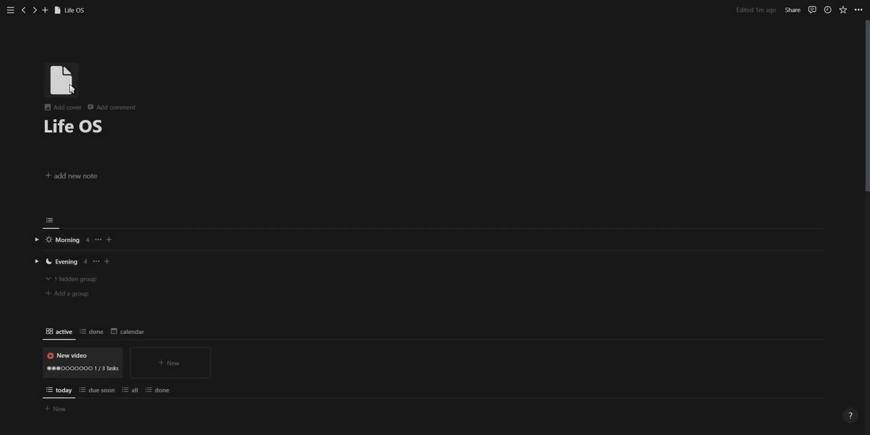
# Step: Pick a green yin-yang icon for the Life OS page
pyautogui.click(61, 79)
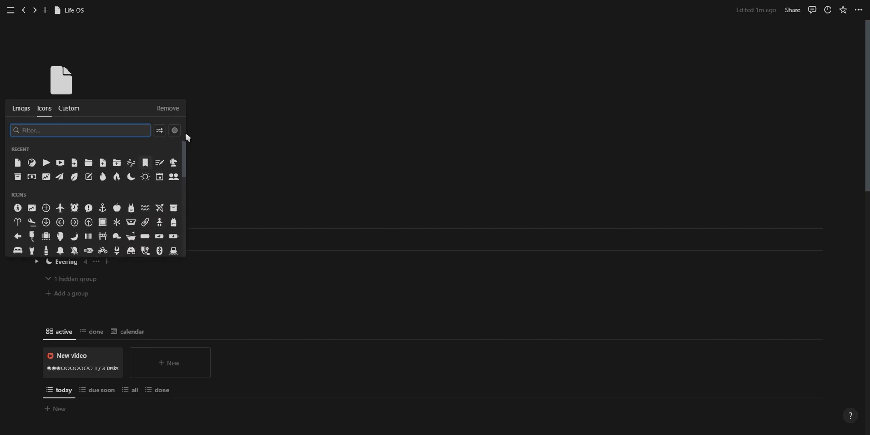
pyautogui.click(174, 131)
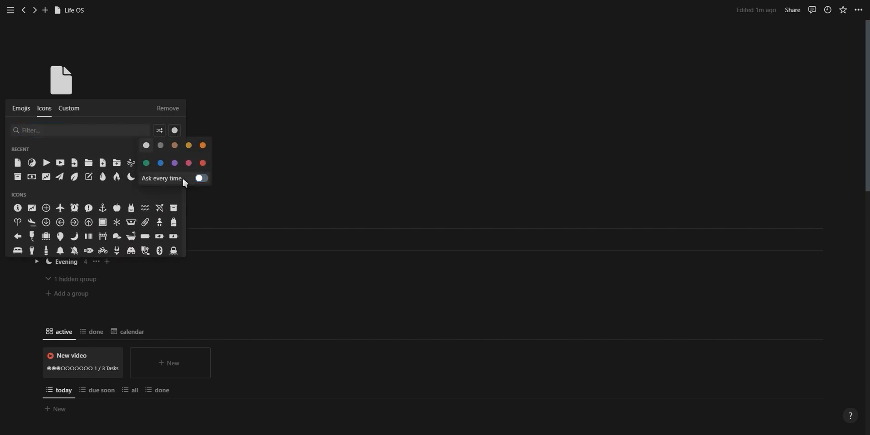
pyautogui.click(174, 130)
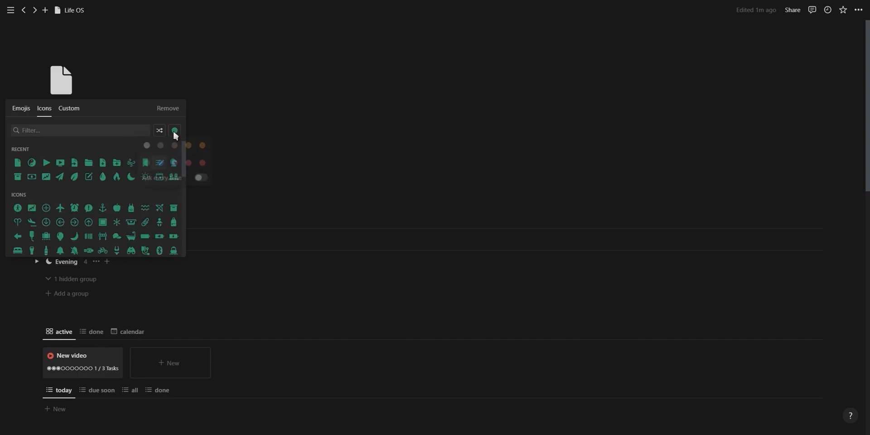
pyautogui.click(174, 130)
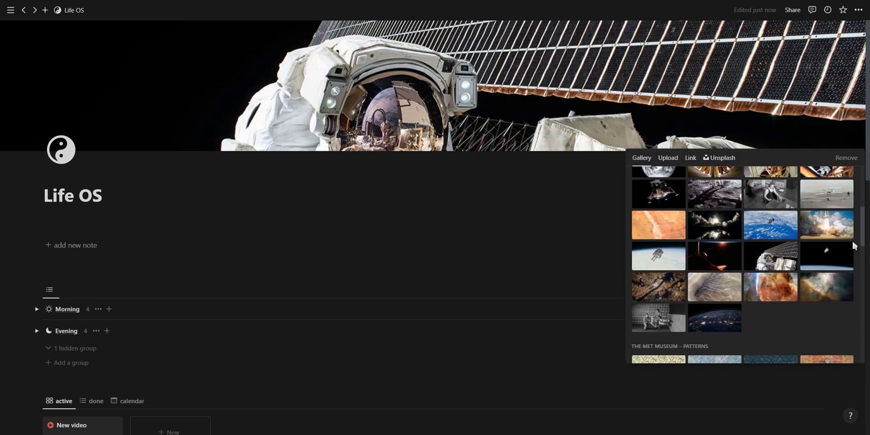
# Step: Look through the Upload and Unsplash cover tabs, then the Covercons cover site
pyautogui.click(667, 158)
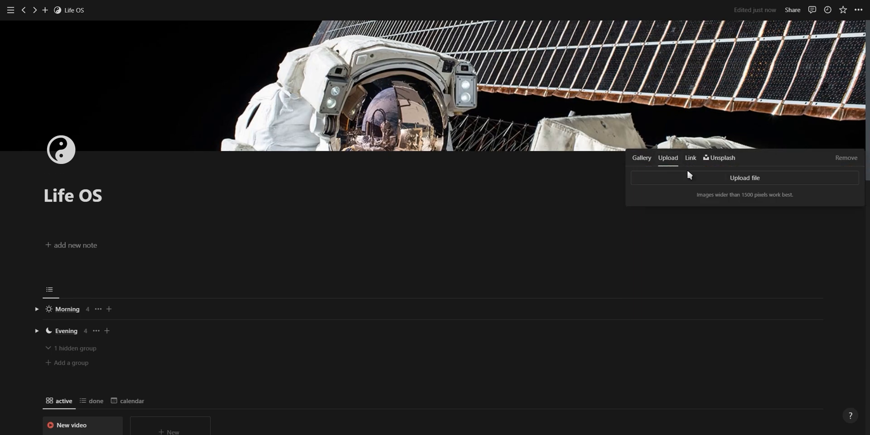
pyautogui.click(722, 158)
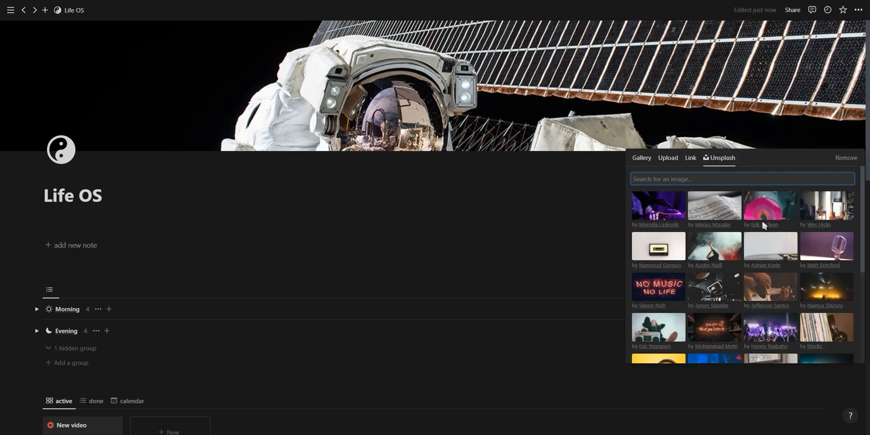
pyautogui.click(239, 6)
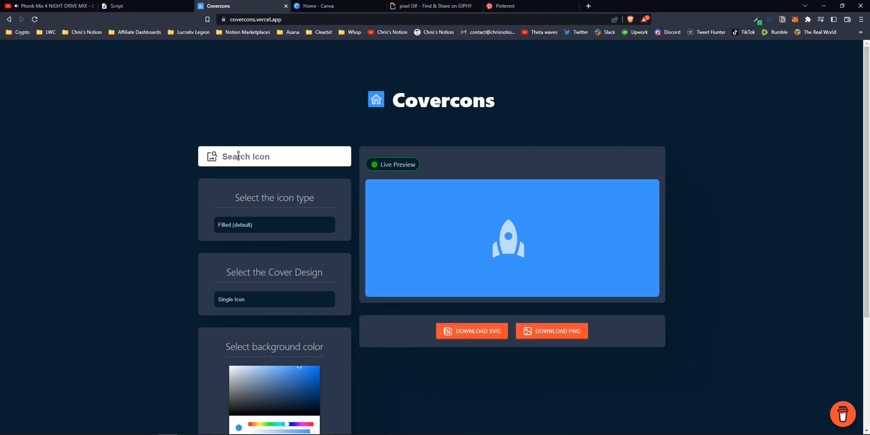
pyautogui.click(274, 156)
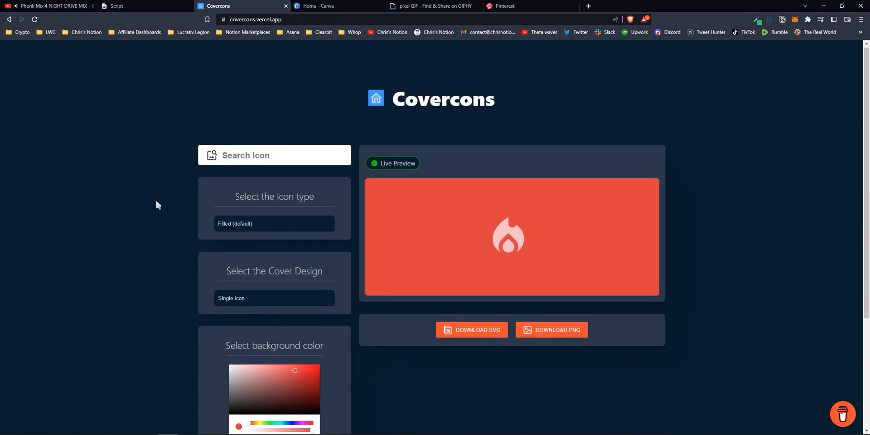
# Step: Start a custom-size Canva design, browse Giphy pixel-city GIFs, and open the Pinterest board
pyautogui.click(339, 5)
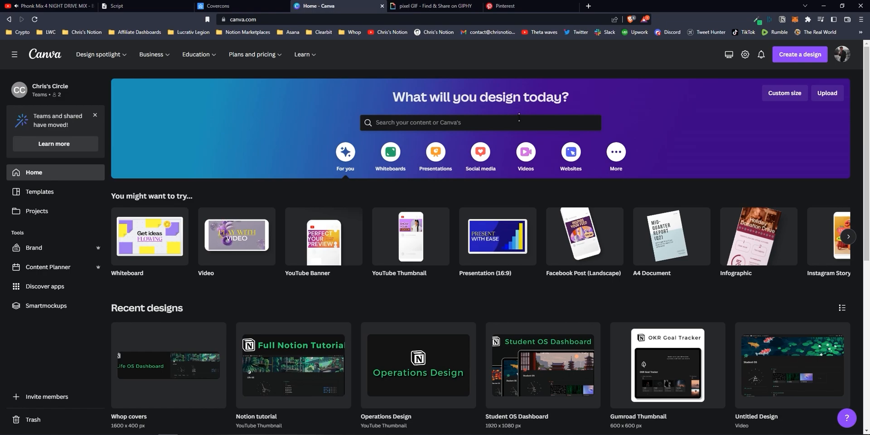
pyautogui.click(798, 54)
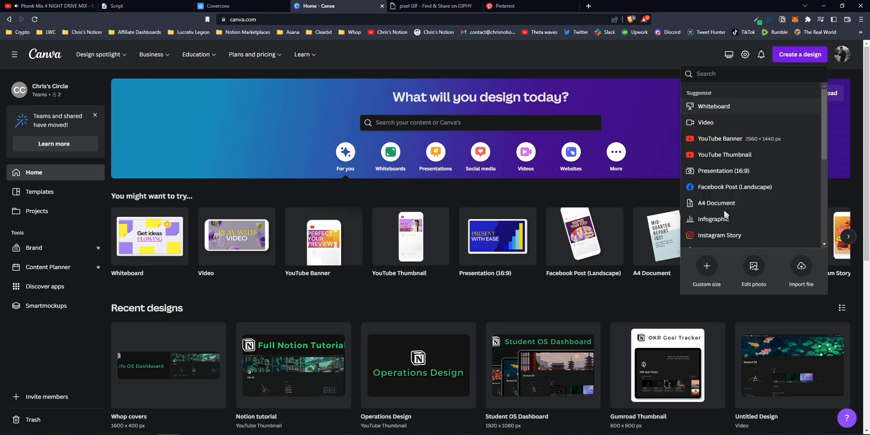
pyautogui.click(707, 271)
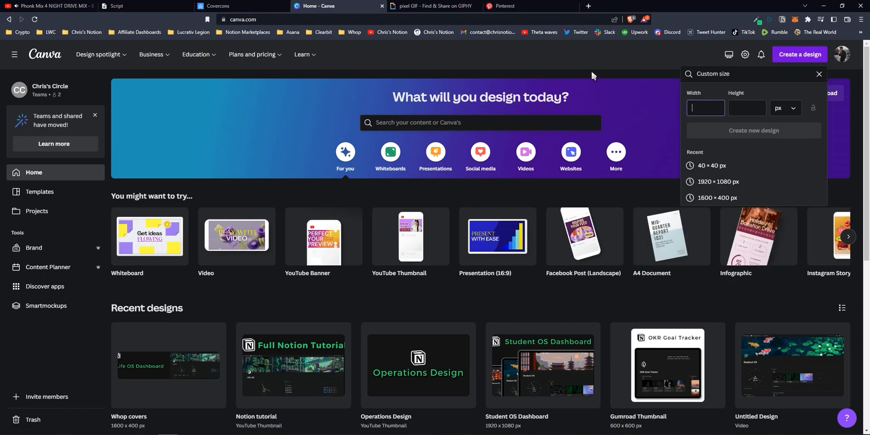
pyautogui.click(435, 6)
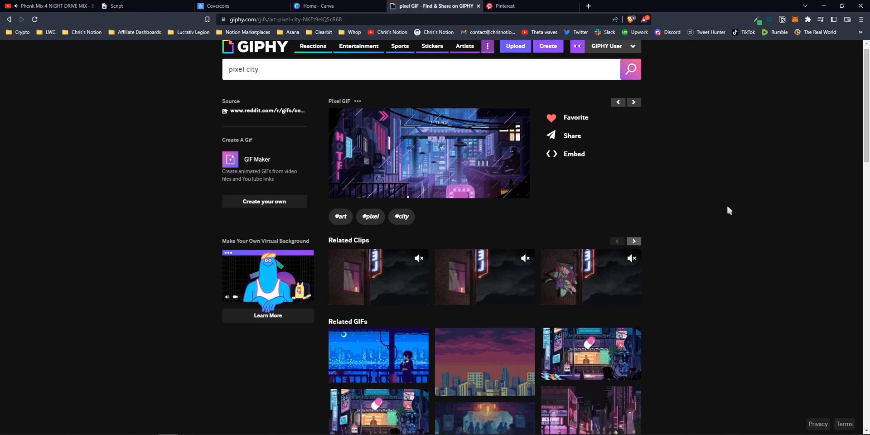
pyautogui.scroll(-3)
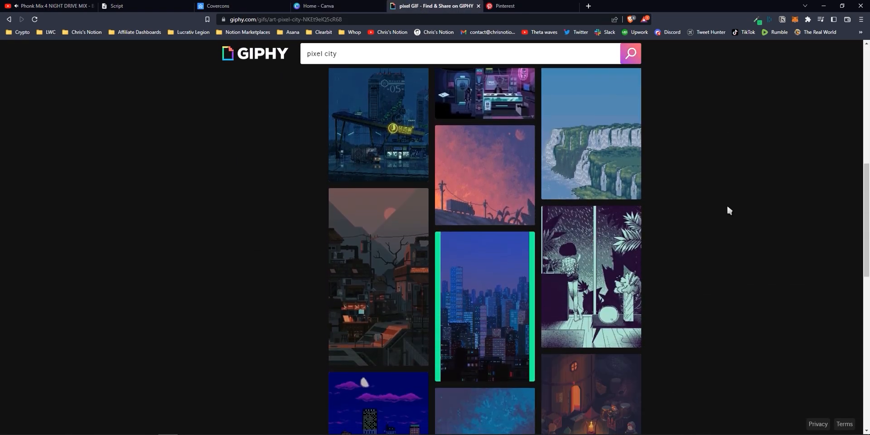
pyautogui.scroll(-3)
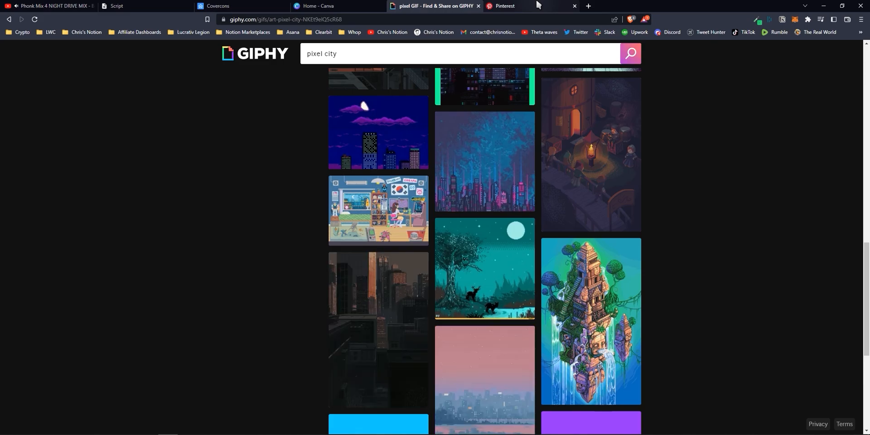
pyautogui.click(509, 6)
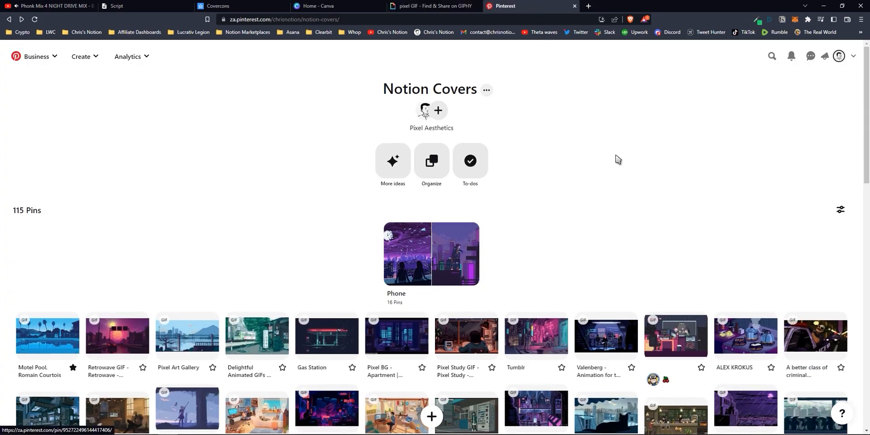
# Step: Use a pixel-art jungle GIF from Pinterest as the Life OS cover
pyautogui.scroll(-3)
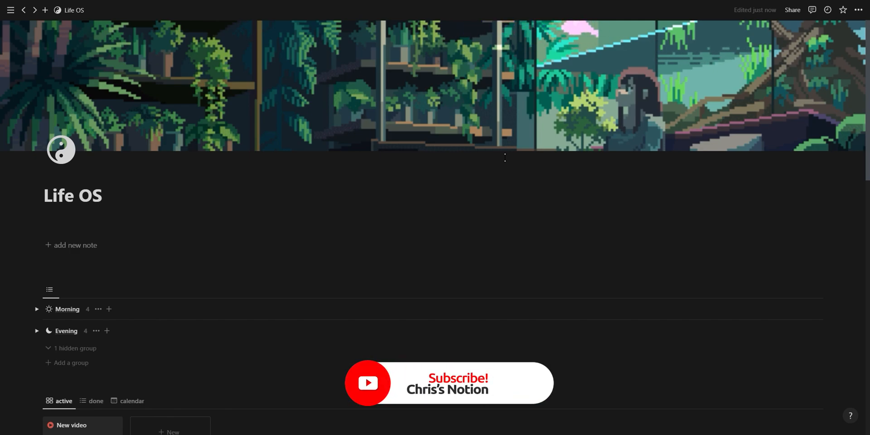
pyautogui.click(350, 5)
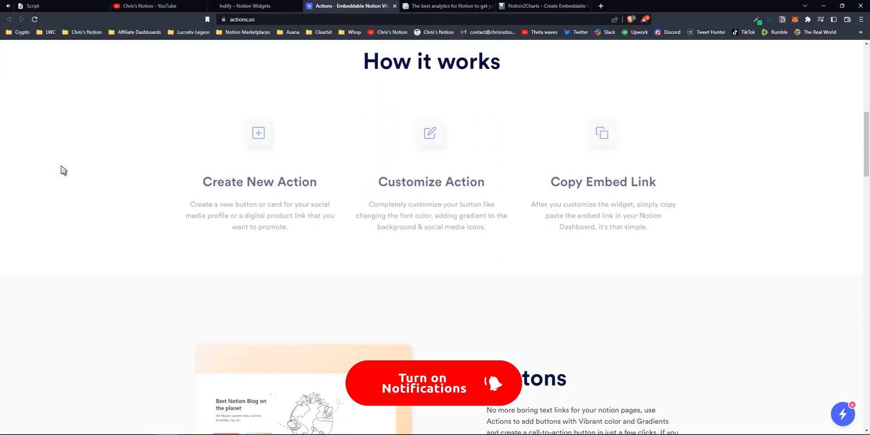
# Step: Switch to Indify and begin creating a Clock widget
pyautogui.click(447, 6)
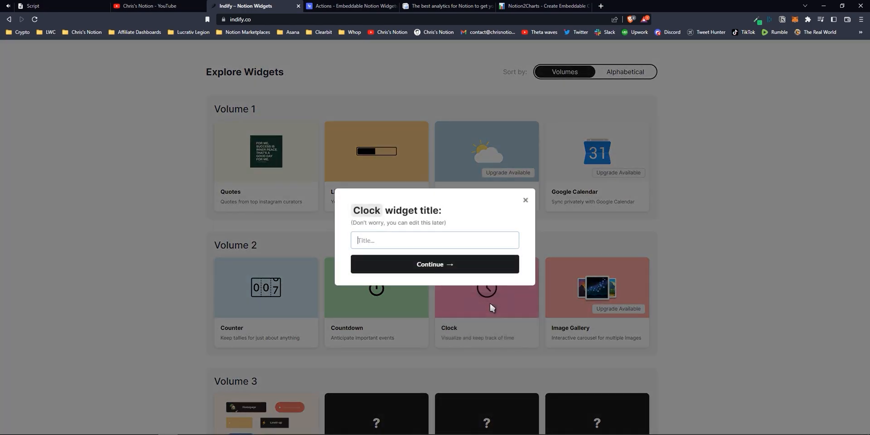
# Step: Create the Clock widget in smooth analog style with 24-hour time
pyautogui.click(434, 264)
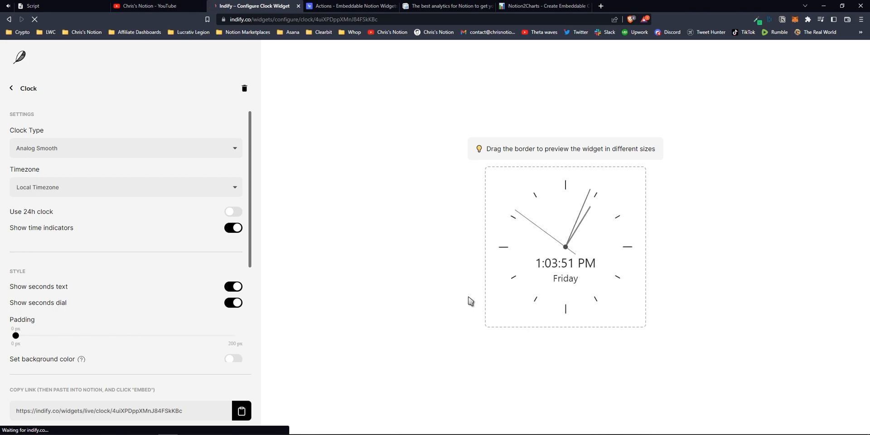
pyautogui.click(125, 148)
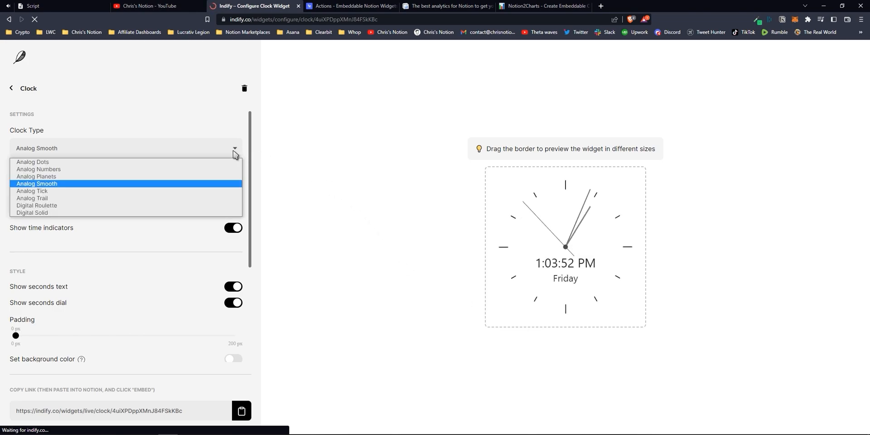
pyautogui.click(36, 184)
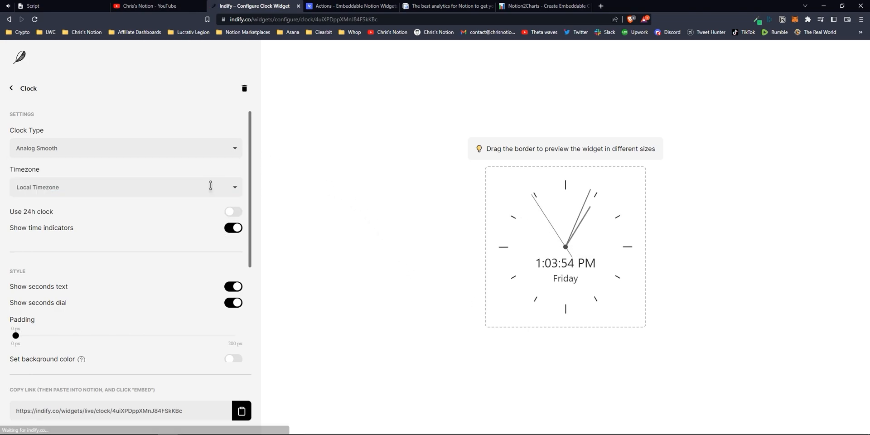
pyautogui.click(233, 211)
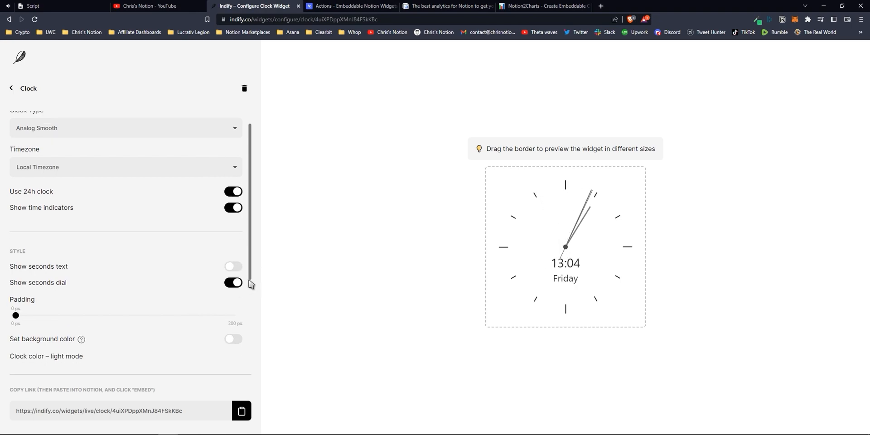
pyautogui.scroll(-3)
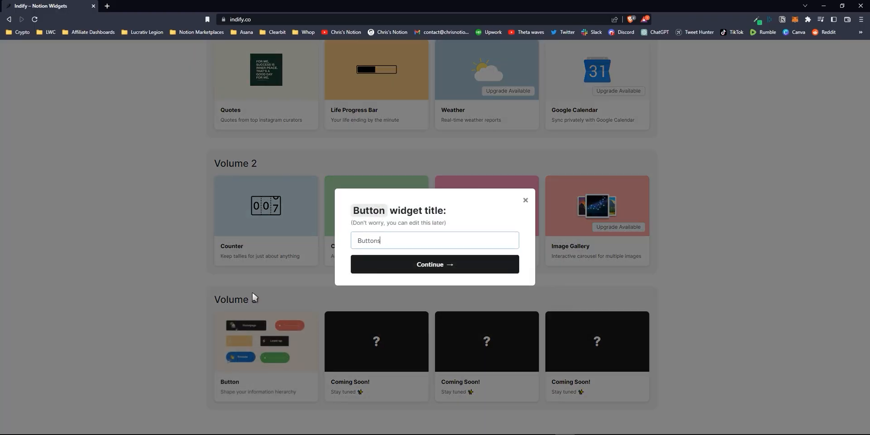
pyautogui.click(434, 264)
pyautogui.write('YouTube')
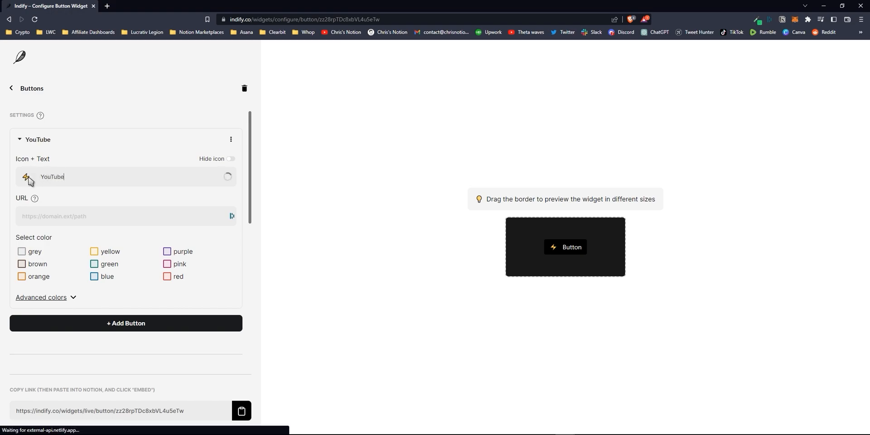
pyautogui.click(28, 176)
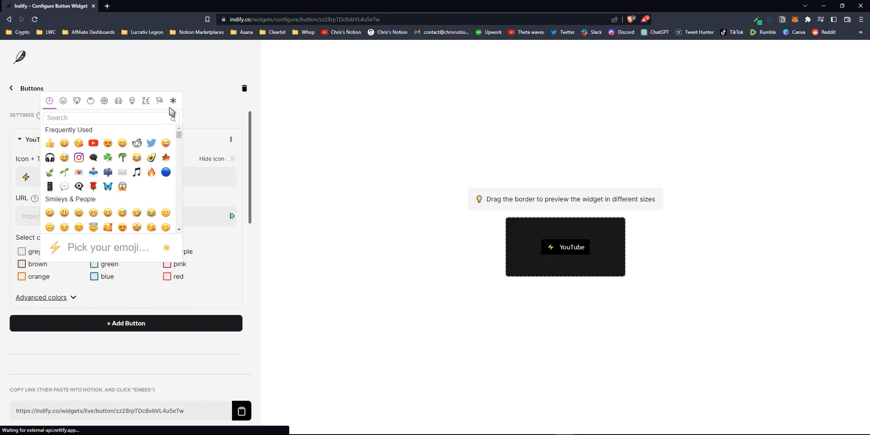
pyautogui.click(173, 101)
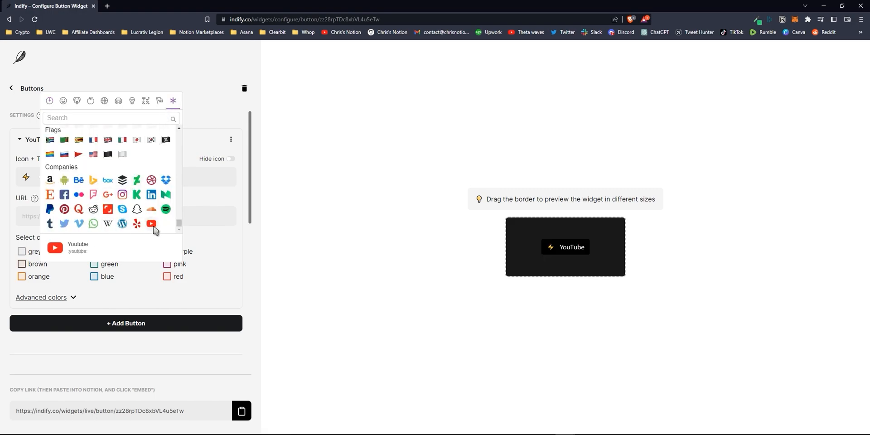
pyautogui.click(151, 225)
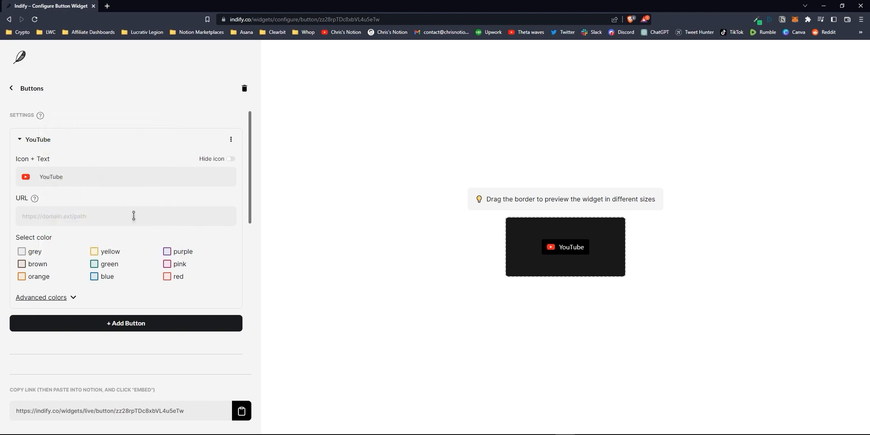
pyautogui.write('https://www.youtube.com/@chrisnotion')
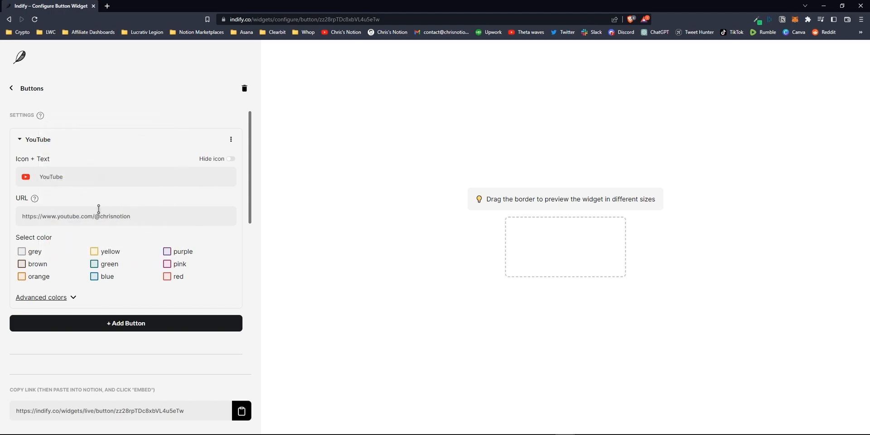
# Step: Apply green scheme with custom #191919 and #FFFFFF colours, then copy the widget link
pyautogui.click(95, 264)
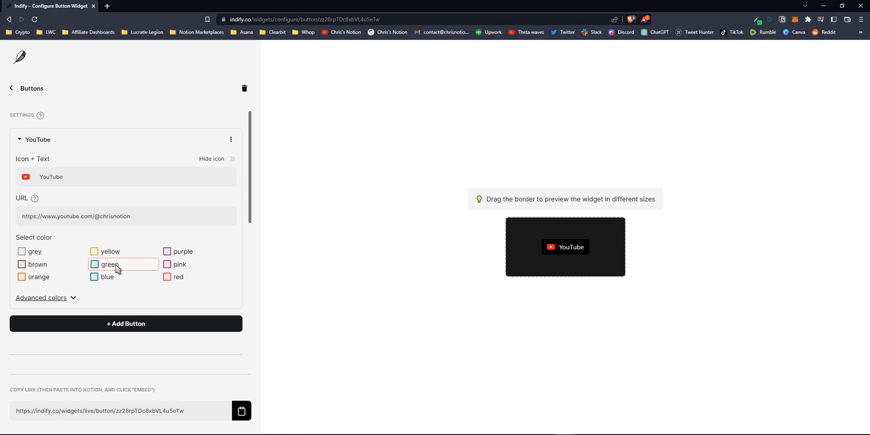
pyautogui.click(41, 297)
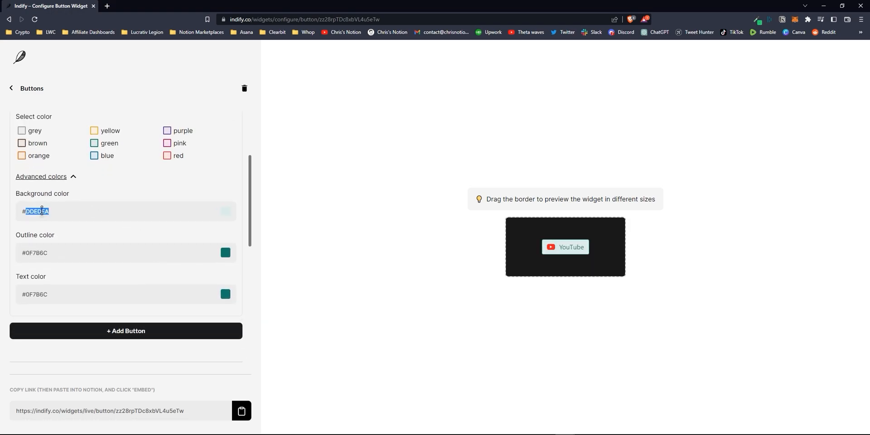
pyautogui.write('#191919')
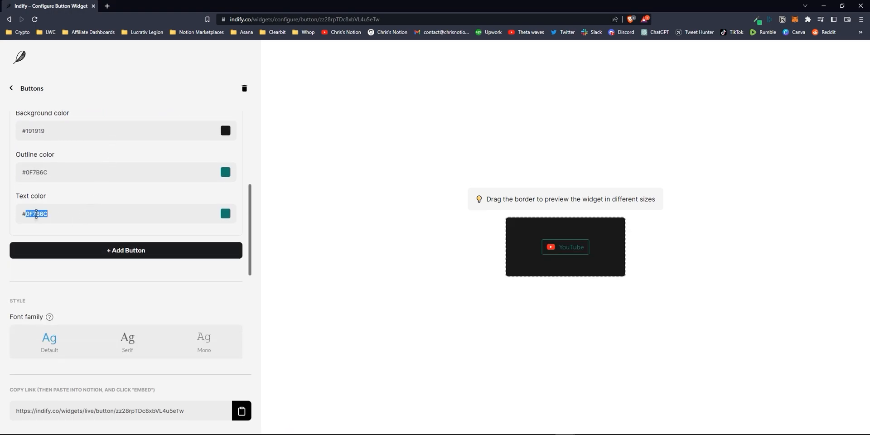
pyautogui.write('#FFFFFF')
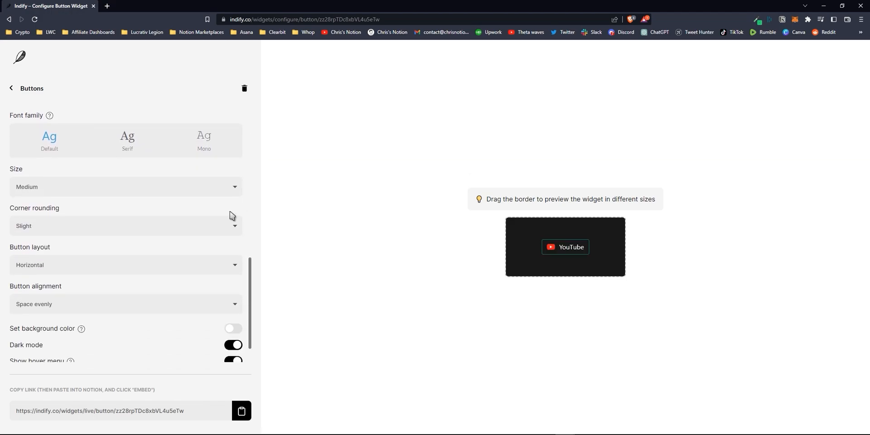
pyautogui.click(125, 225)
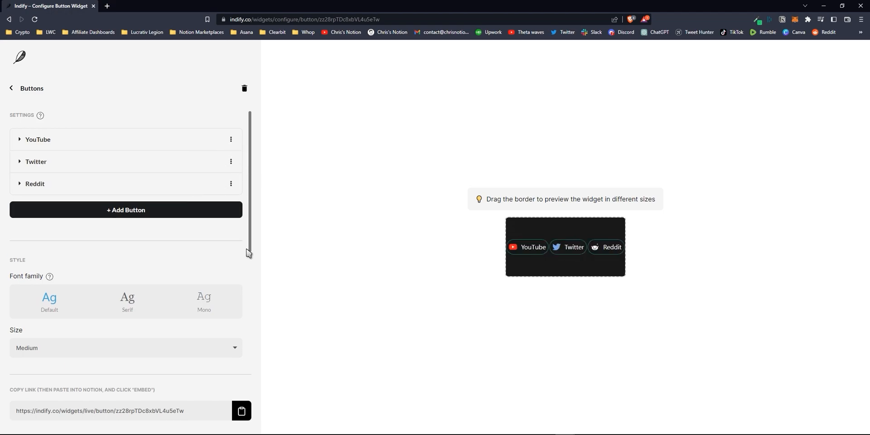
pyautogui.click(240, 411)
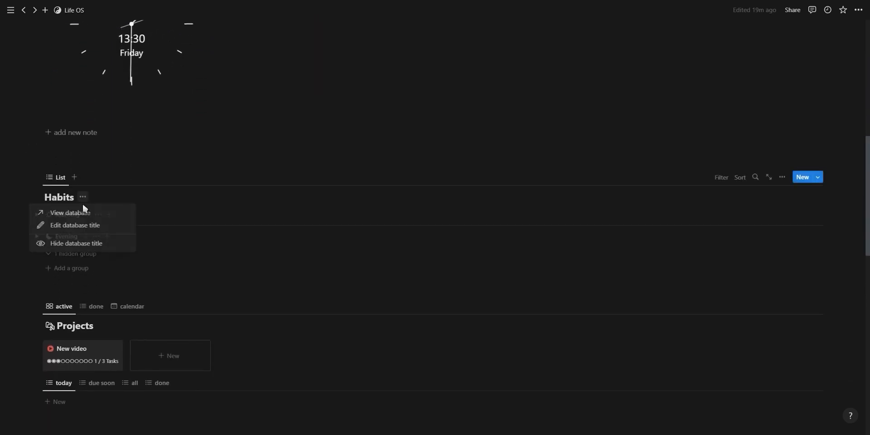
# Step: Hide the Area database title and glance at the Projects calendar view
pyautogui.scroll(-3)
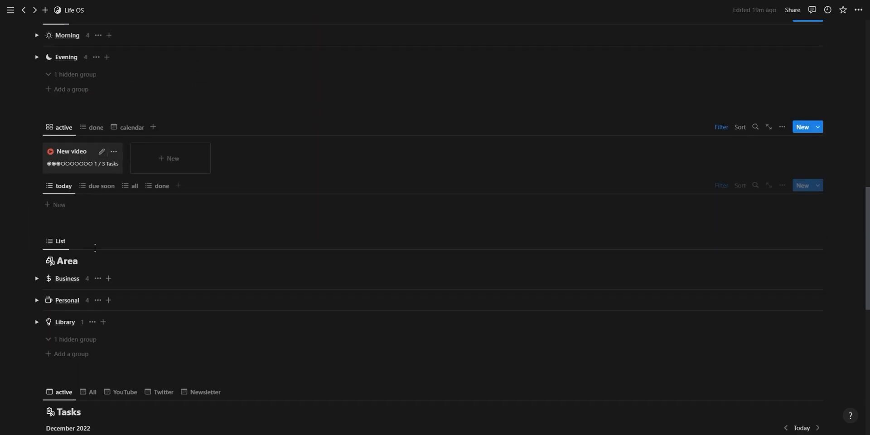
pyautogui.click(87, 272)
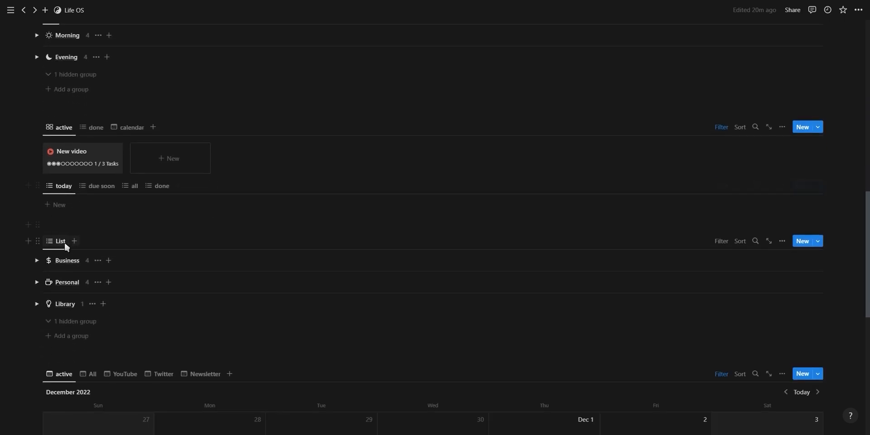
pyautogui.scroll(-3)
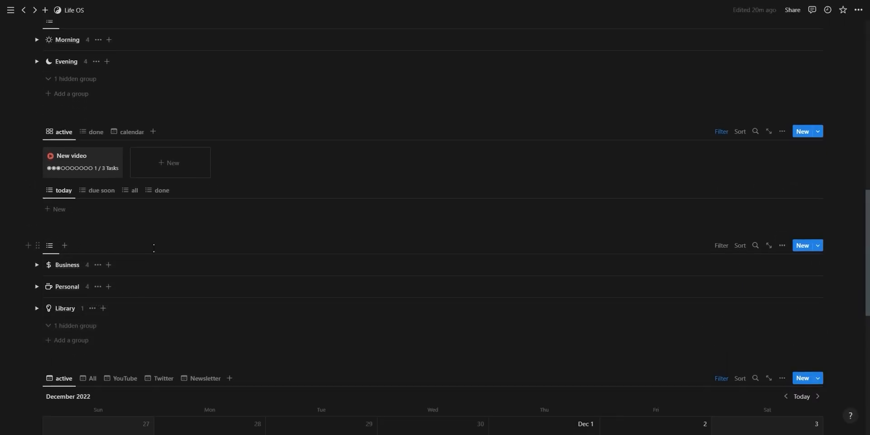
pyautogui.scroll(-3)
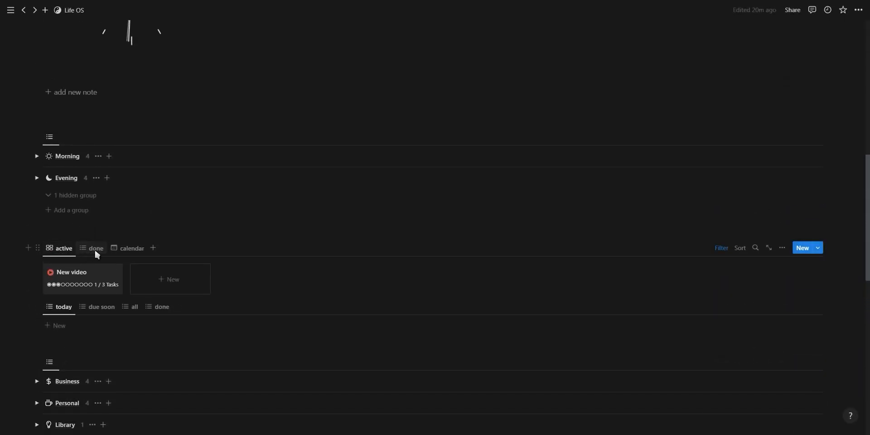
pyautogui.click(132, 247)
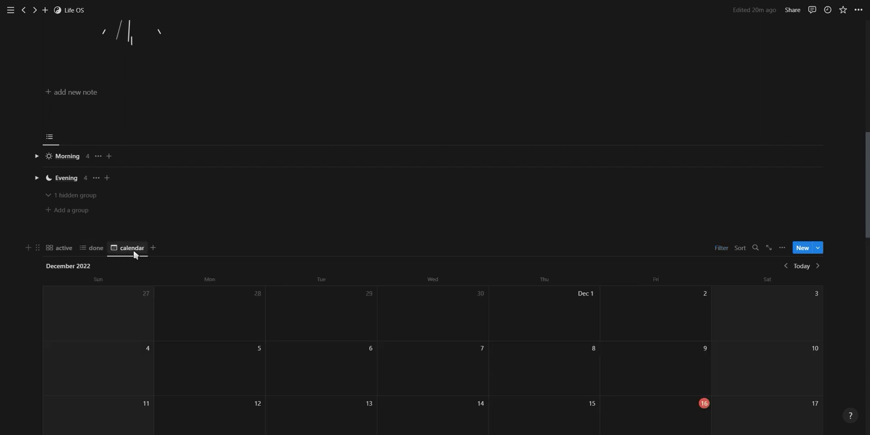
pyautogui.click(64, 248)
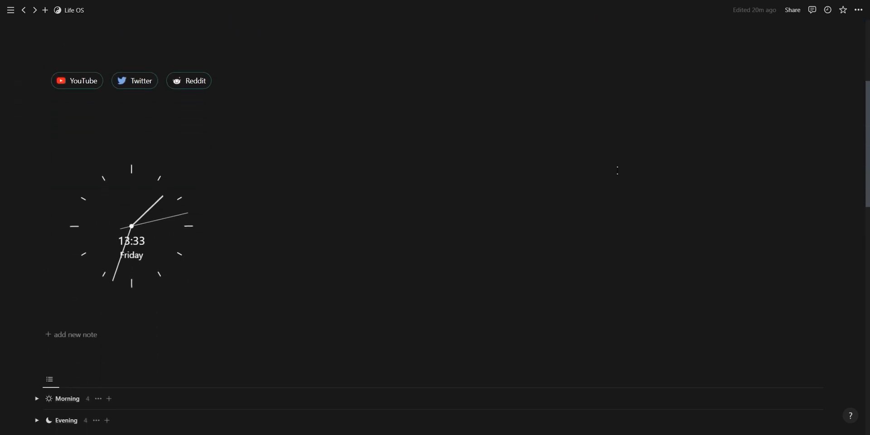
# Step: Wrap the Habits database in a callout titled HABITS with a check icon
pyautogui.write('/ca')
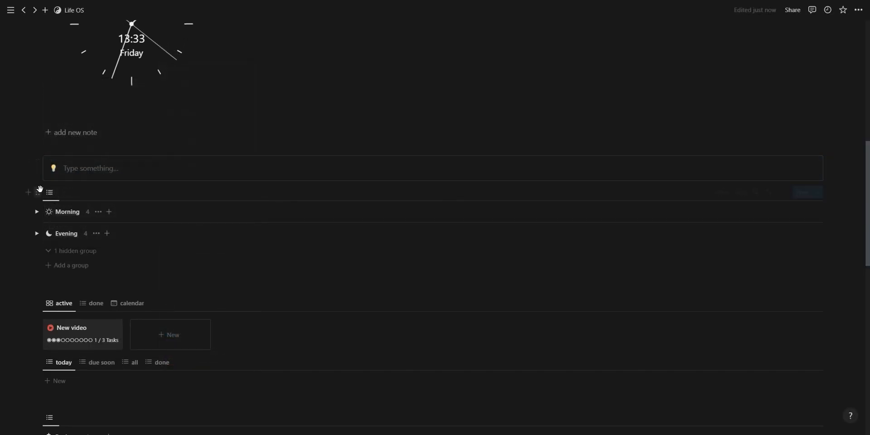
pyautogui.write('H')
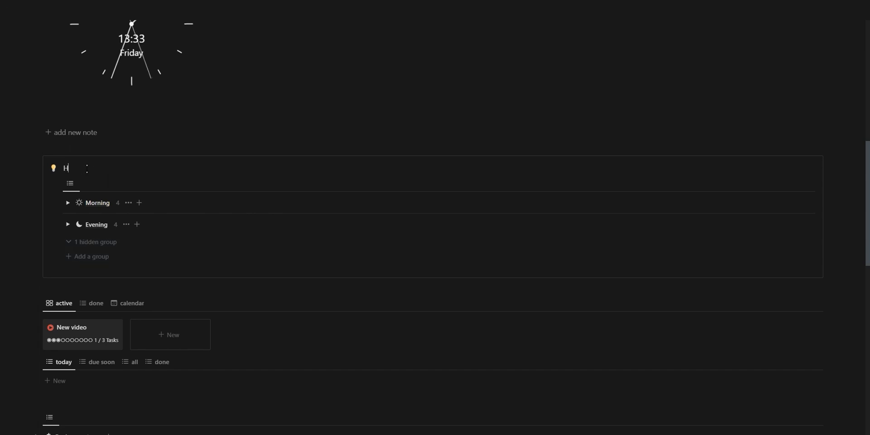
pyautogui.write('abits')
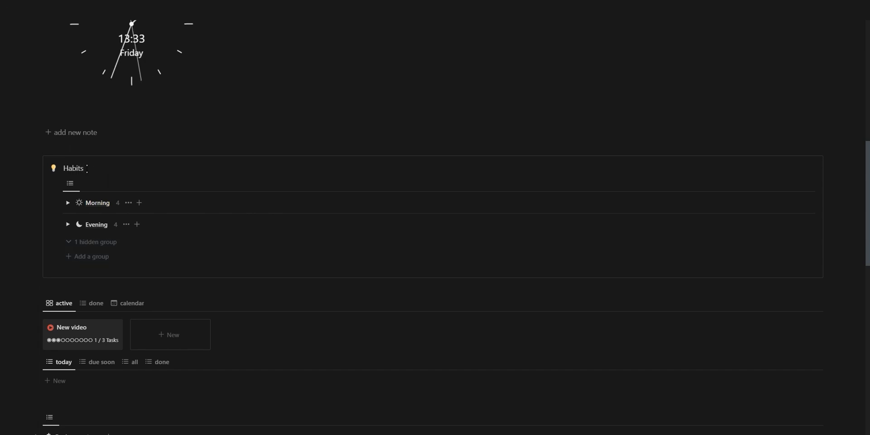
pyautogui.doubleClick(73, 168)
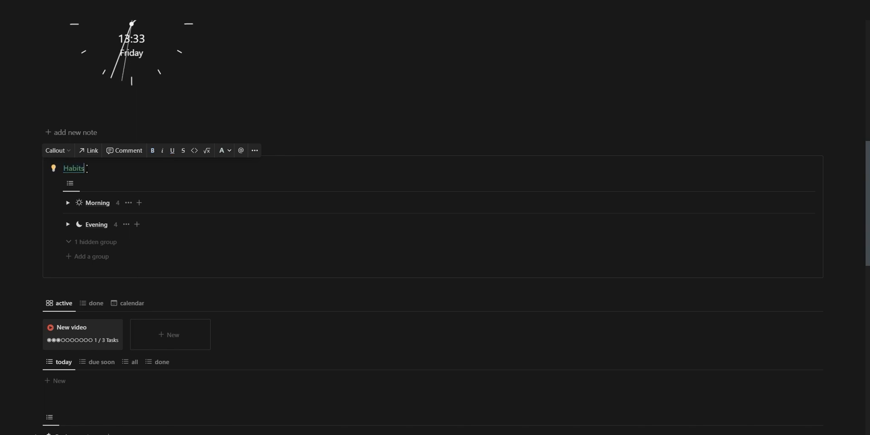
pyautogui.click(53, 168)
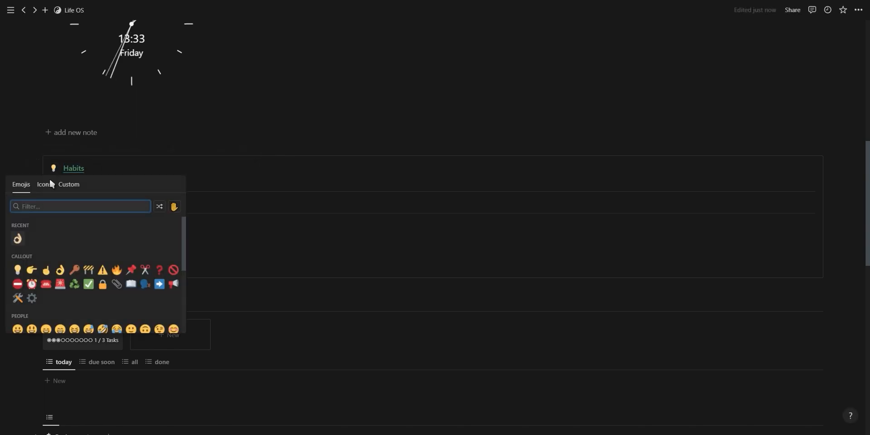
pyautogui.write('chec')
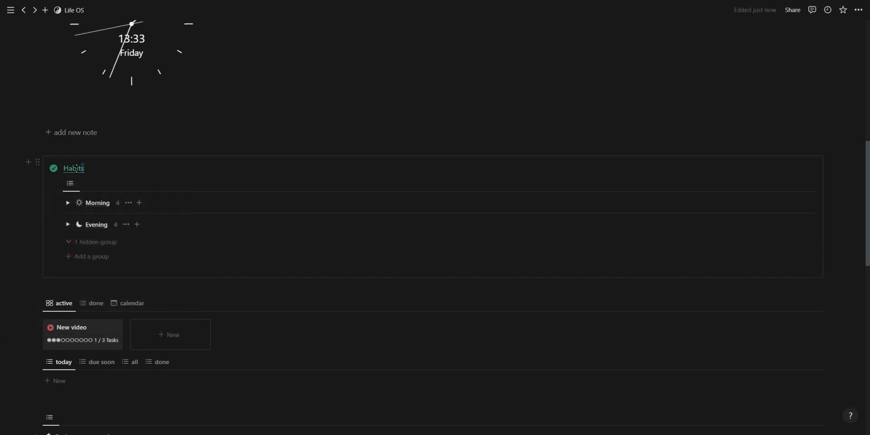
pyautogui.doubleClick(73, 169)
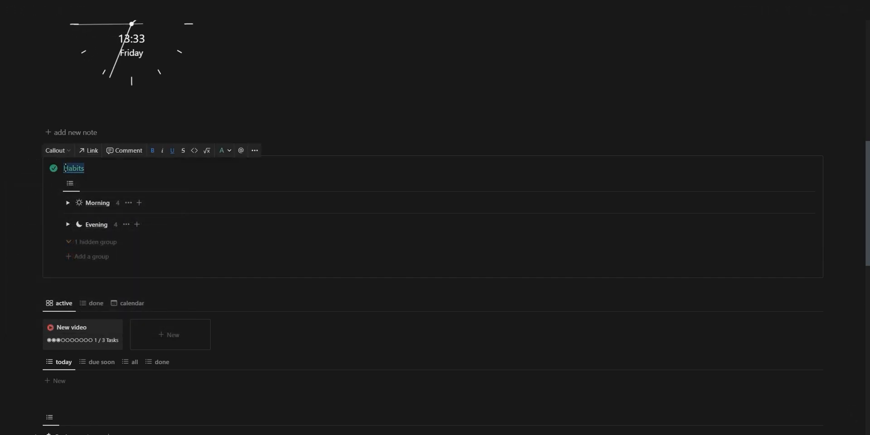
pyautogui.write('HABITS')
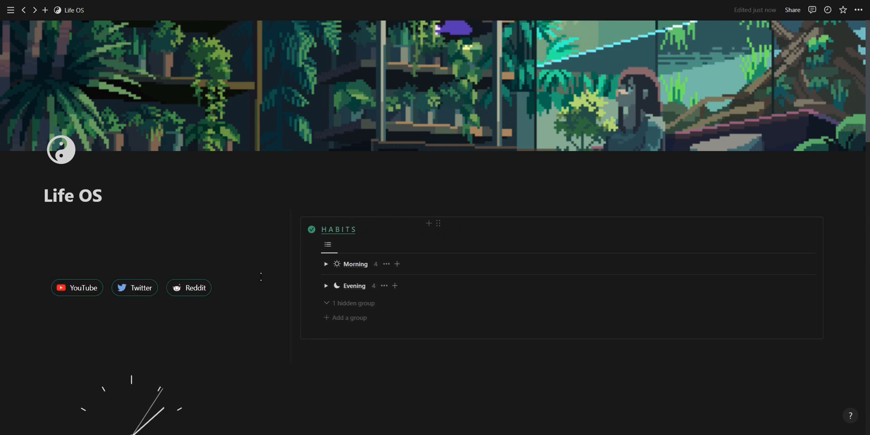
# Step: Scroll through the page reviewing the callout-wrapped Projects, Tasks, Notes, Areas and Calendar
pyautogui.scroll(-3)
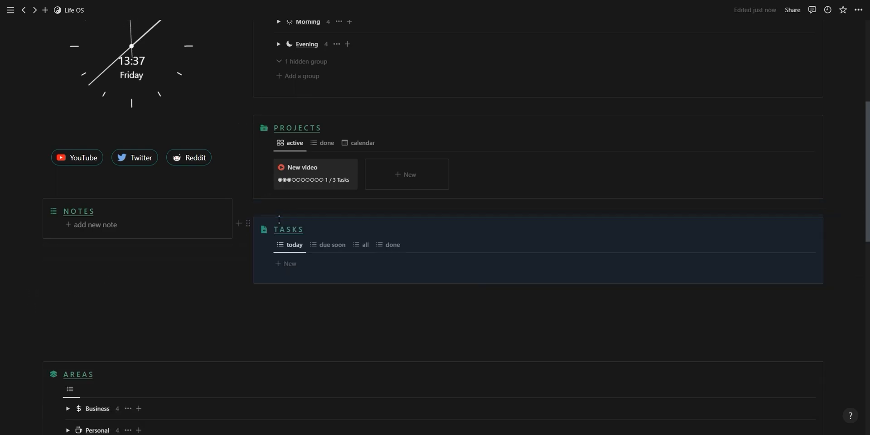
pyautogui.scroll(-3)
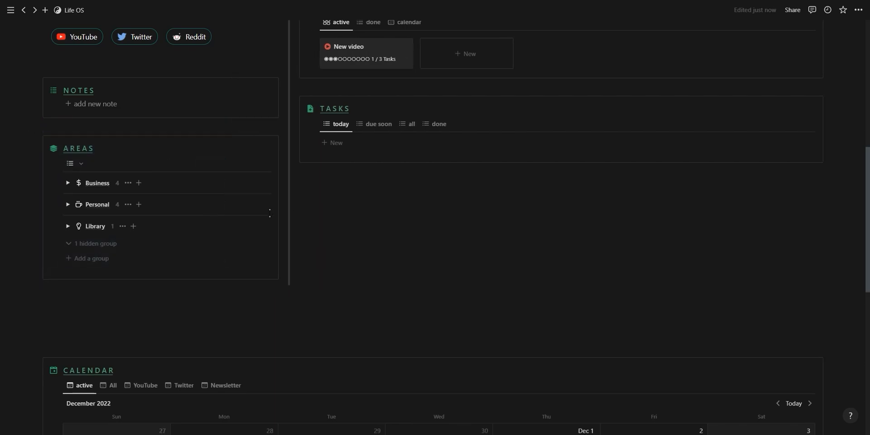
pyautogui.scroll(-3)
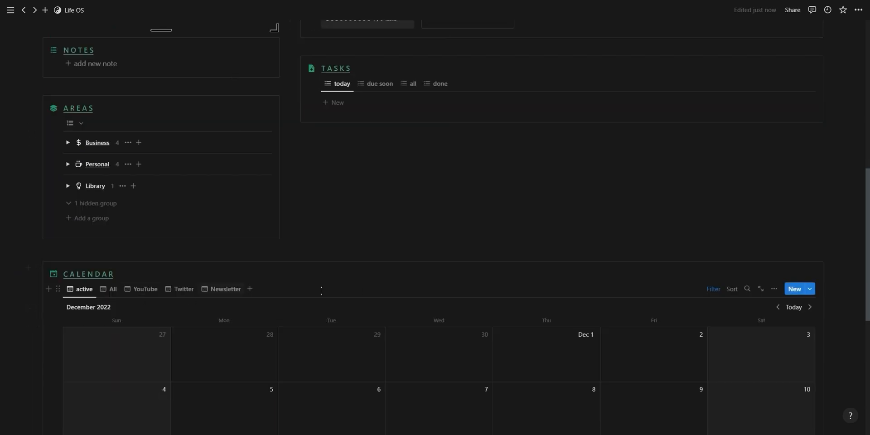
pyautogui.scroll(3)
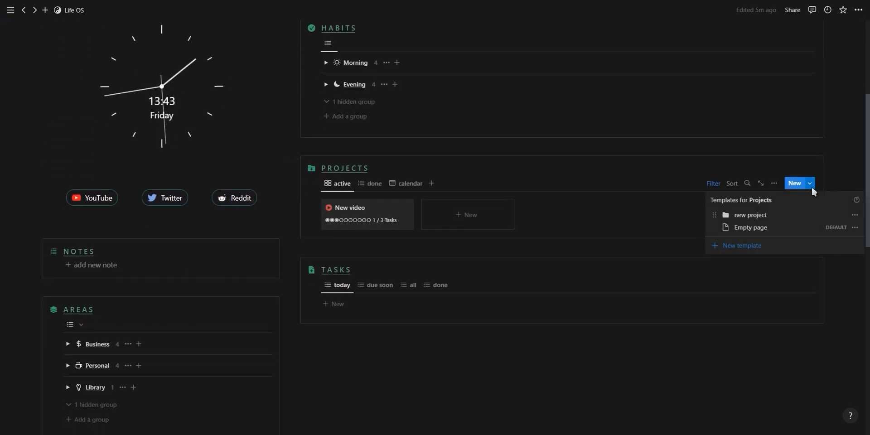
# Step: Create a new YouTube template in Projects with the red play icon
pyautogui.click(741, 245)
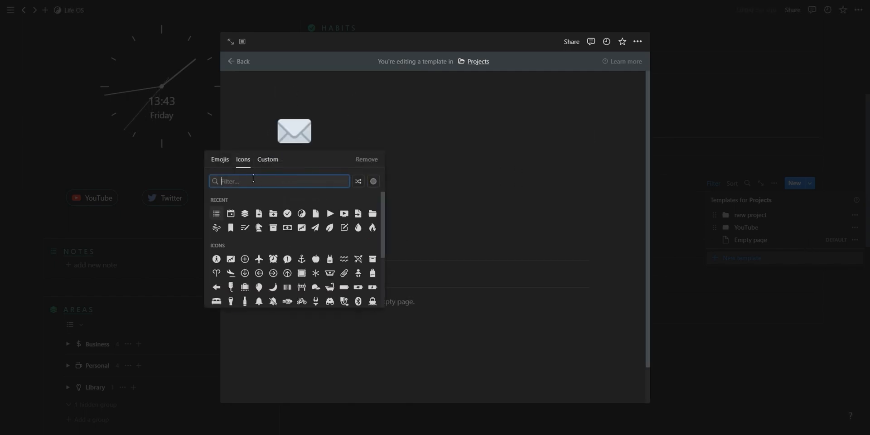
pyautogui.write('play')
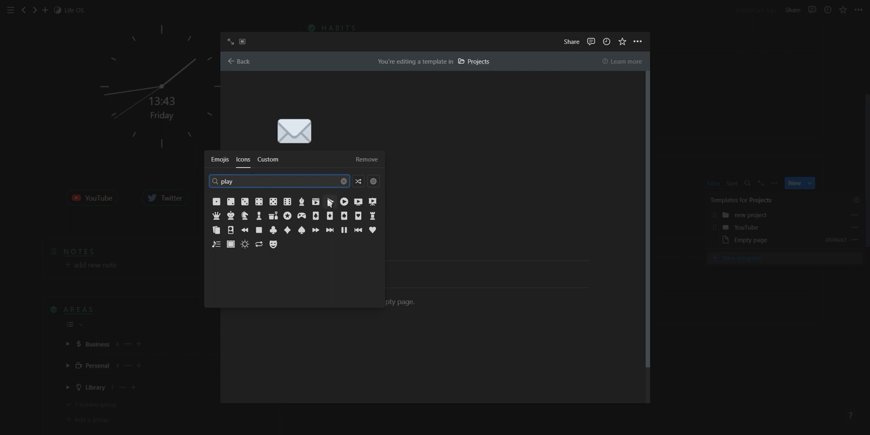
pyautogui.click(344, 202)
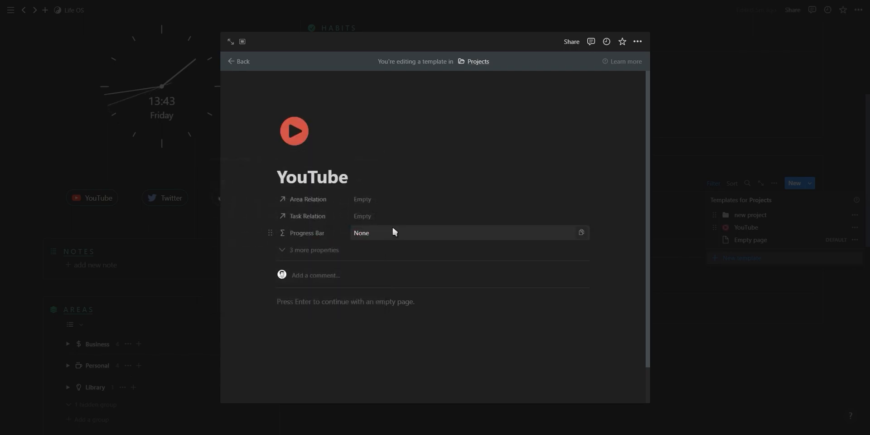
pyautogui.click(238, 61)
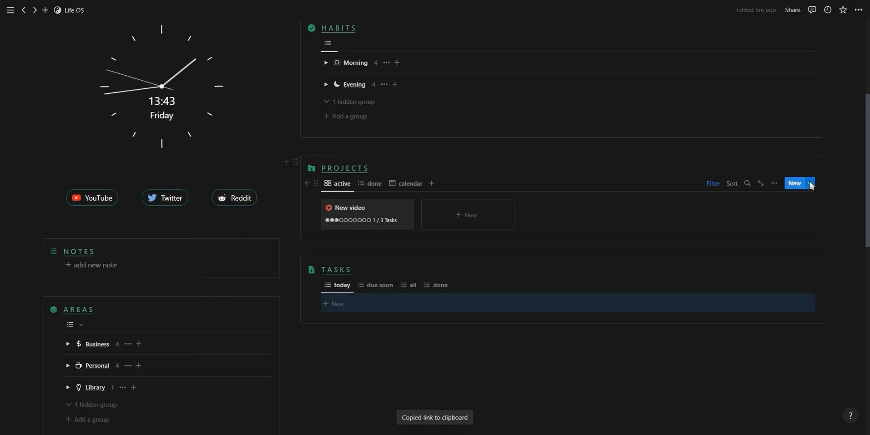
# Step: Add a tasks list to the YouTube template filtered by Project Relation contains YouTube
pyautogui.click(809, 183)
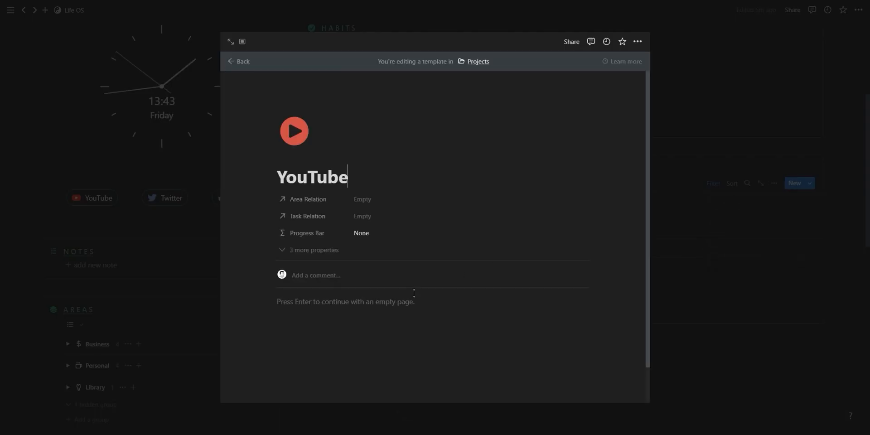
pyautogui.press('enter')
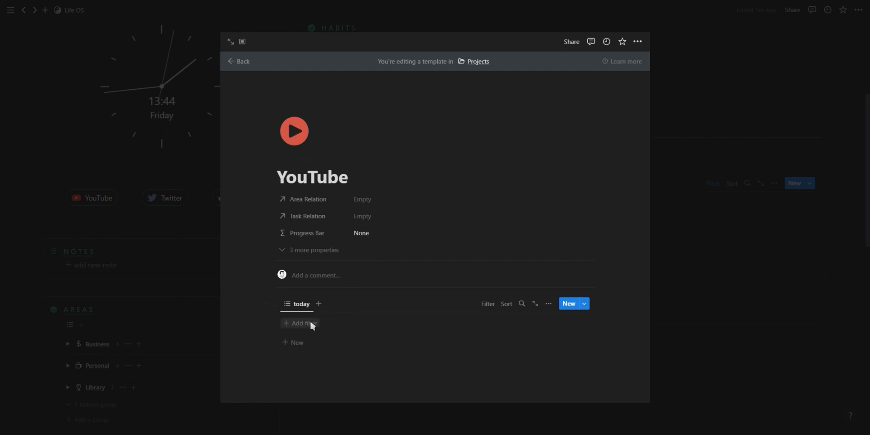
pyautogui.click(300, 323)
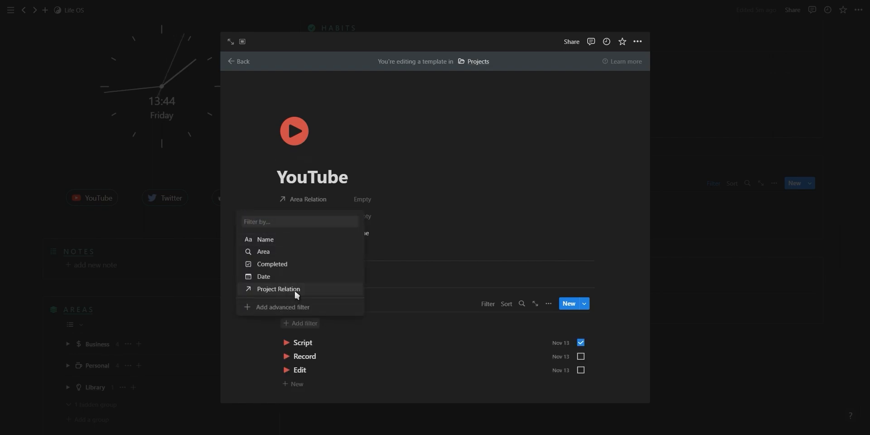
pyautogui.click(279, 289)
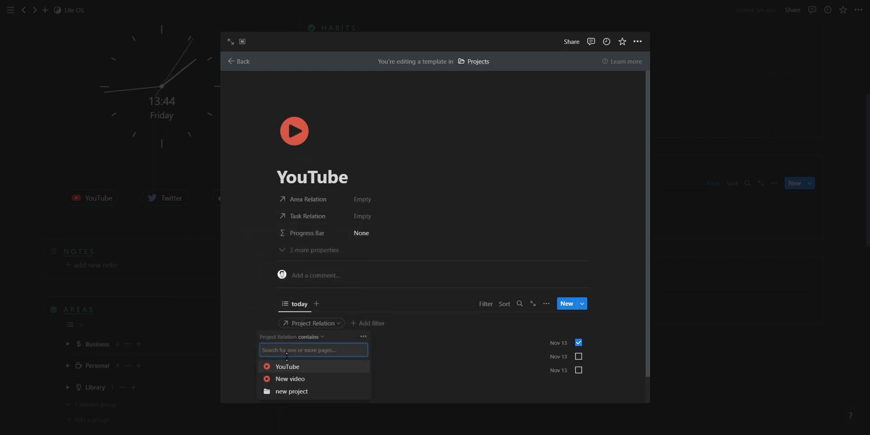
pyautogui.click(288, 366)
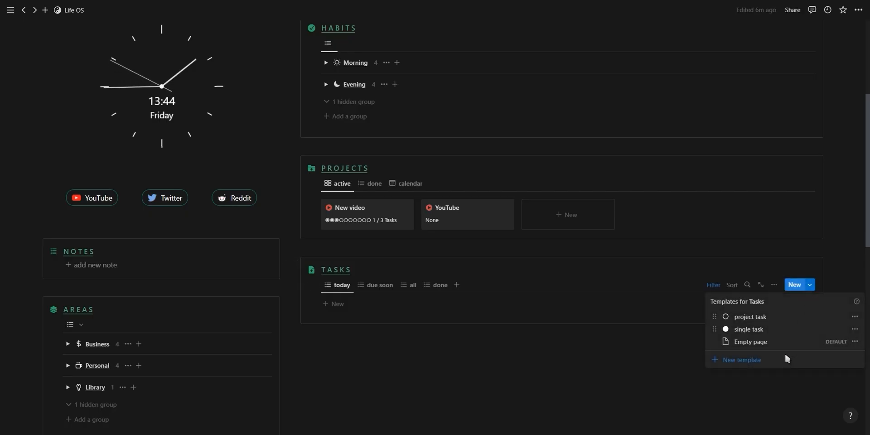
# Step: Make a play-icon YouTube Tasks template the default for all views, then complete a YouTube task
pyautogui.click(742, 359)
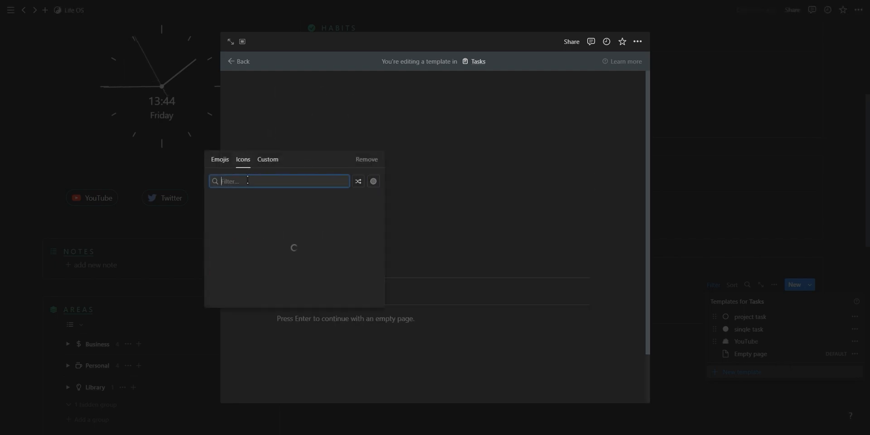
pyautogui.write('play')
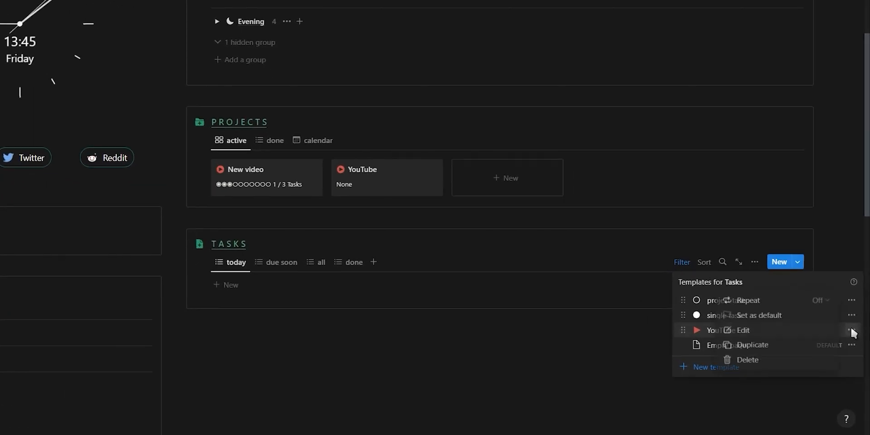
pyautogui.click(759, 315)
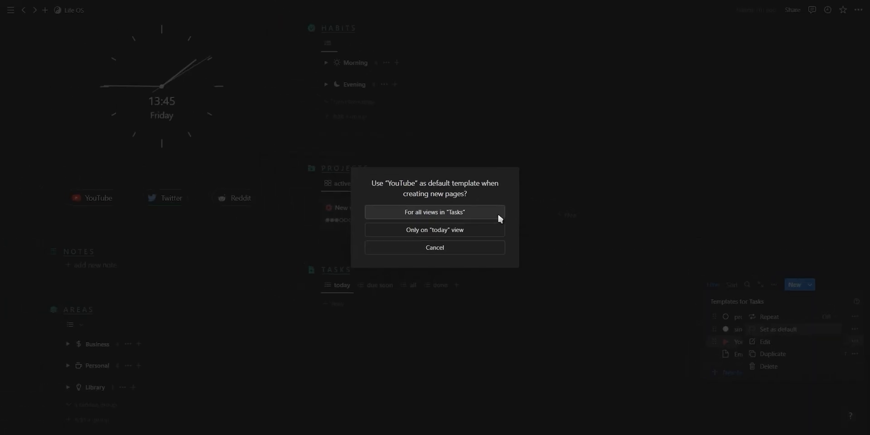
pyautogui.click(435, 212)
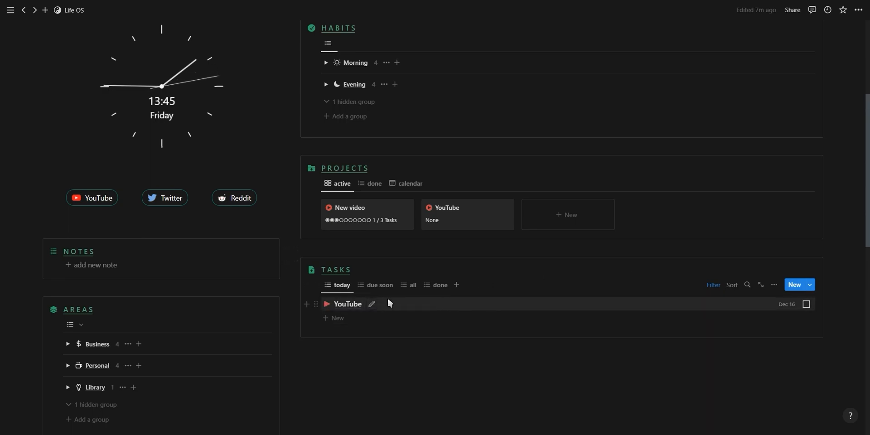
pyautogui.click(806, 304)
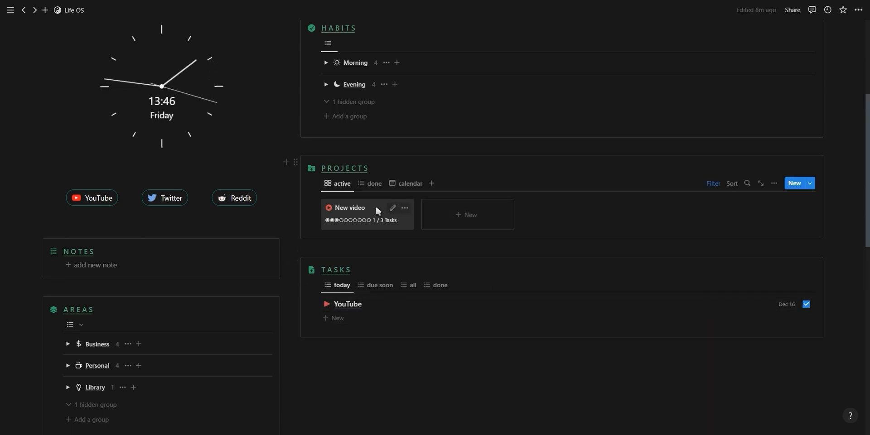
# Step: Open the New video project page, review its four related tasks, and close it
pyautogui.click(349, 207)
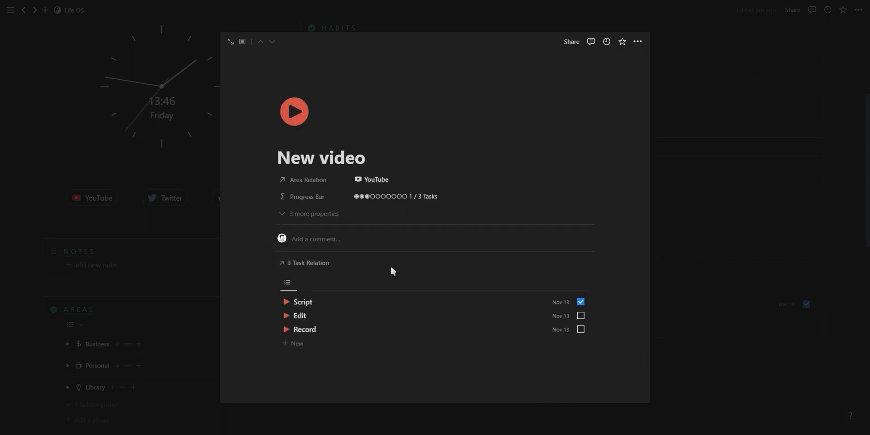
pyautogui.click(308, 262)
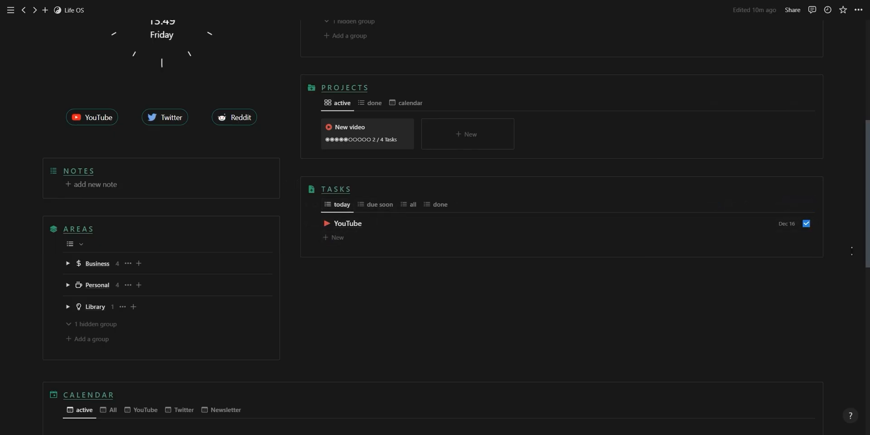
# Step: Group the all-tasks view by Project Relation, hide empty groups, and collapse New video
pyautogui.click(413, 204)
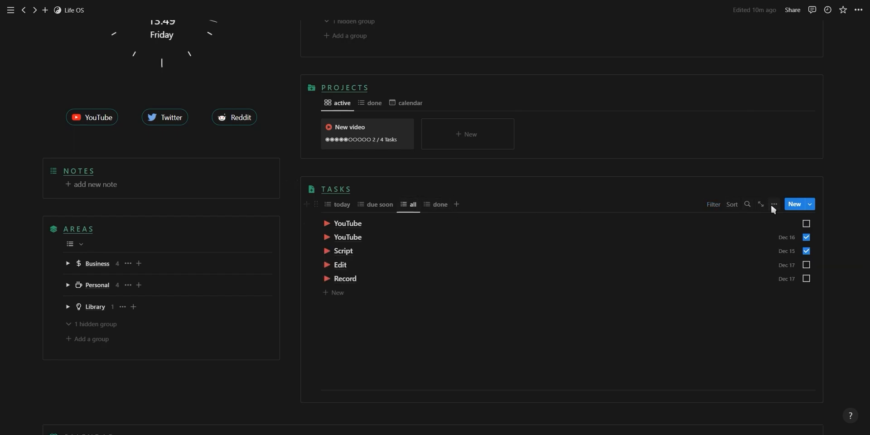
pyautogui.click(773, 204)
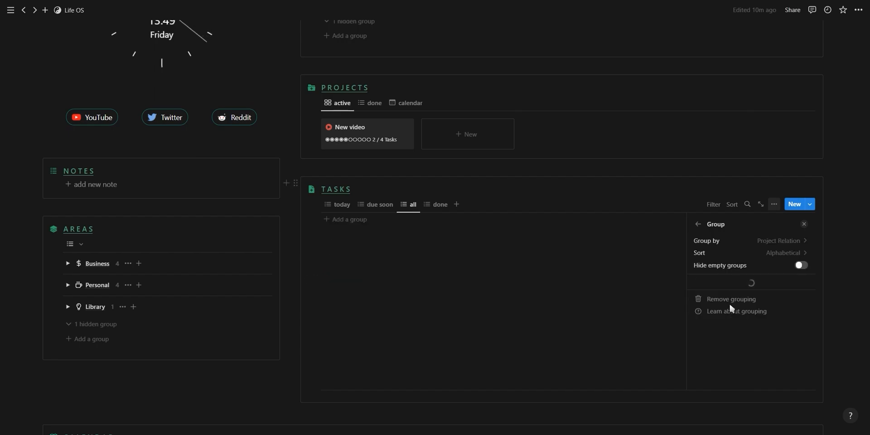
pyautogui.click(800, 264)
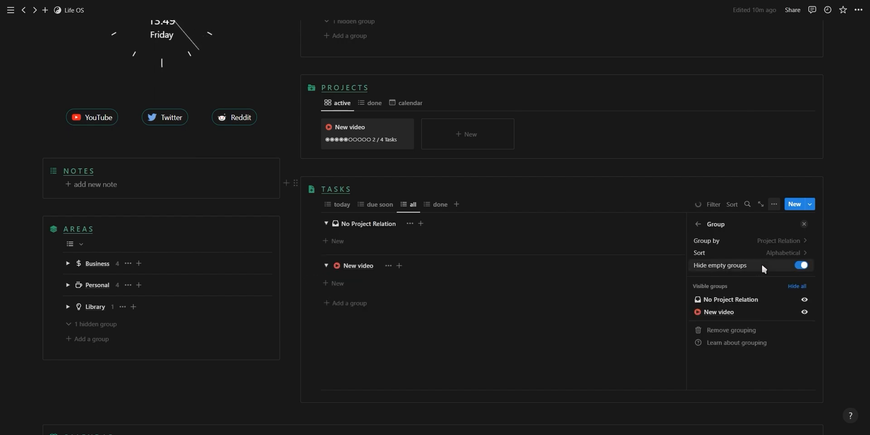
pyautogui.click(800, 265)
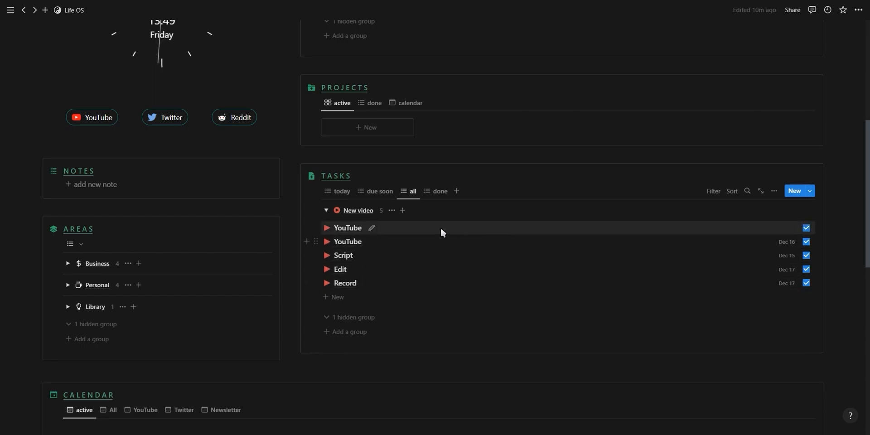
pyautogui.click(327, 210)
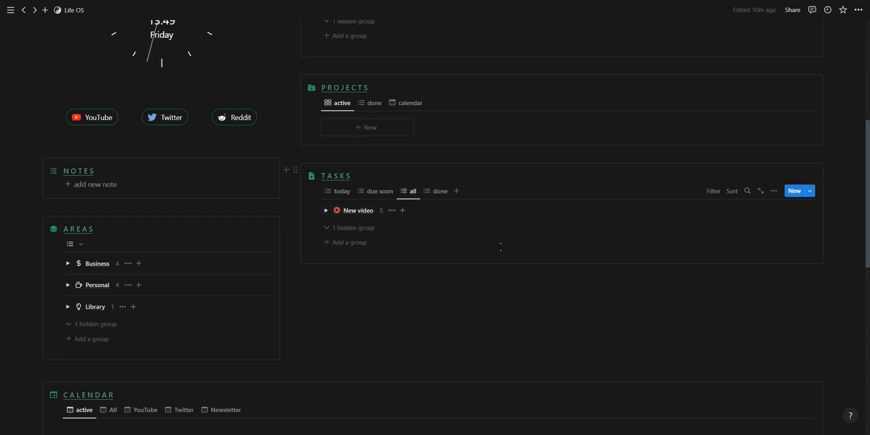
pyautogui.click(468, 153)
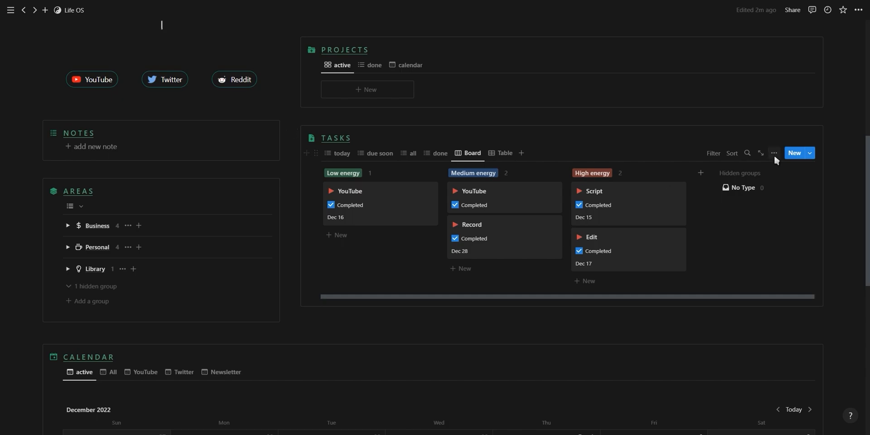
# Step: Tint the board's Low, Medium, High columns green, blue, red, then show the Table view
pyautogui.click(773, 153)
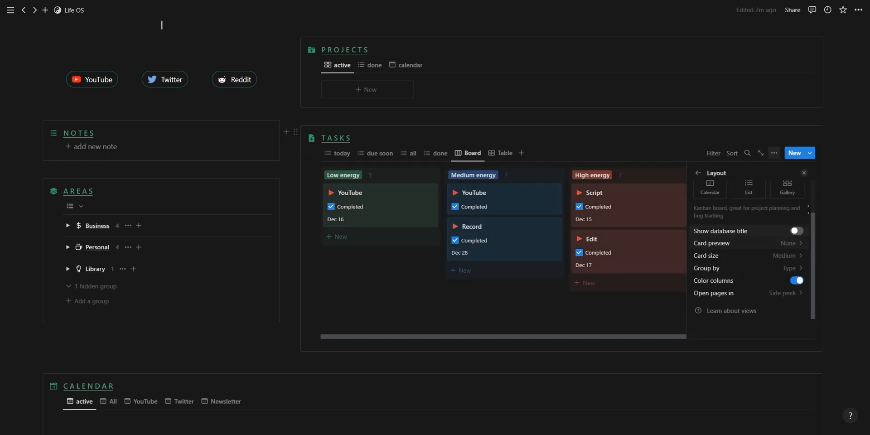
pyautogui.click(803, 173)
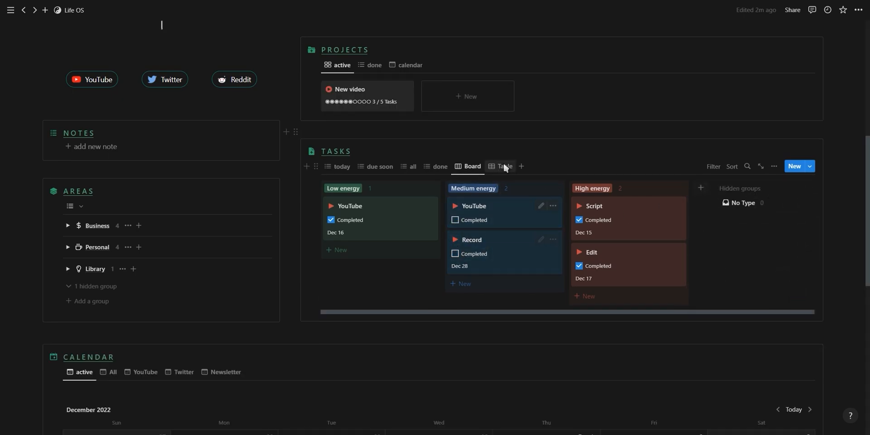
pyautogui.click(504, 166)
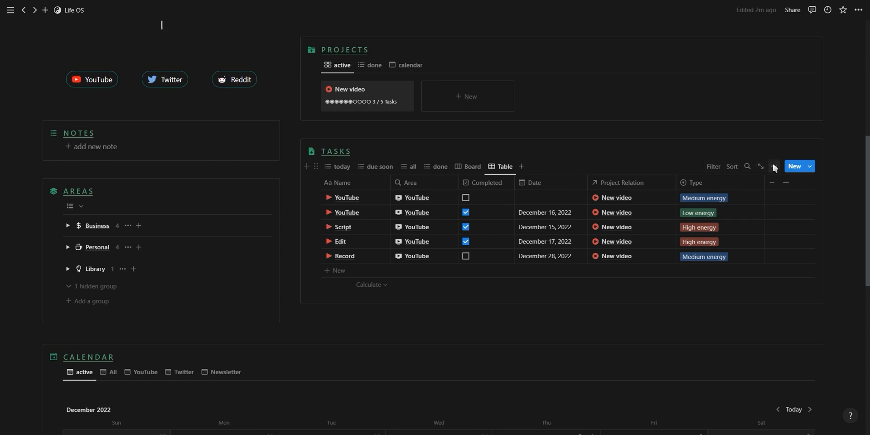
pyautogui.click(773, 167)
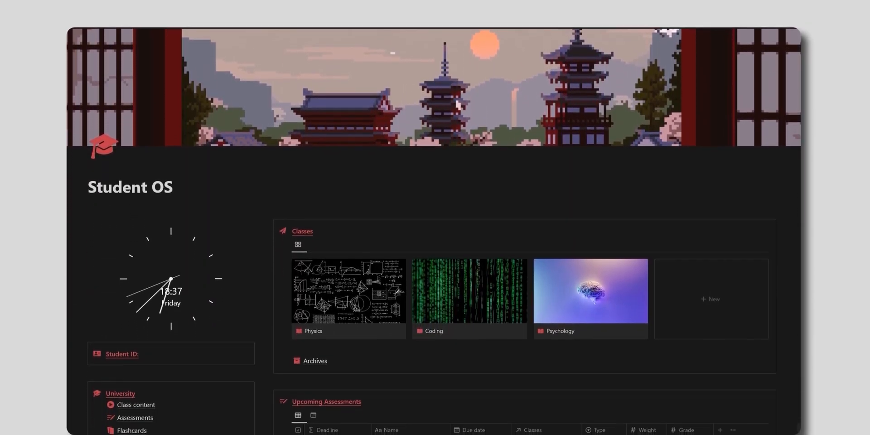
# Step: Scroll through the Student OS and Life OS - Green template showcase images
pyautogui.scroll(-3)
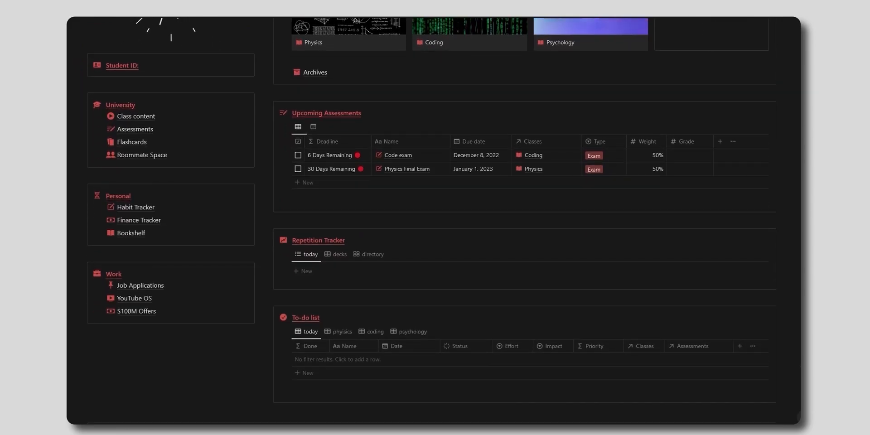
pyautogui.scroll(-3)
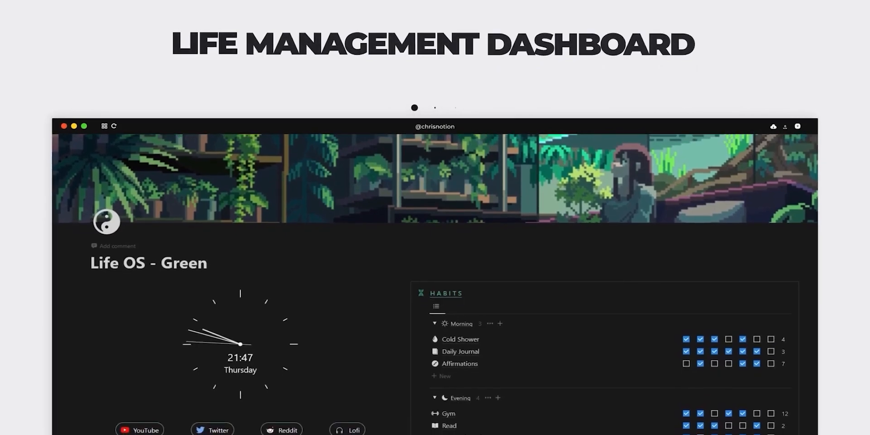
pyautogui.scroll(-3)
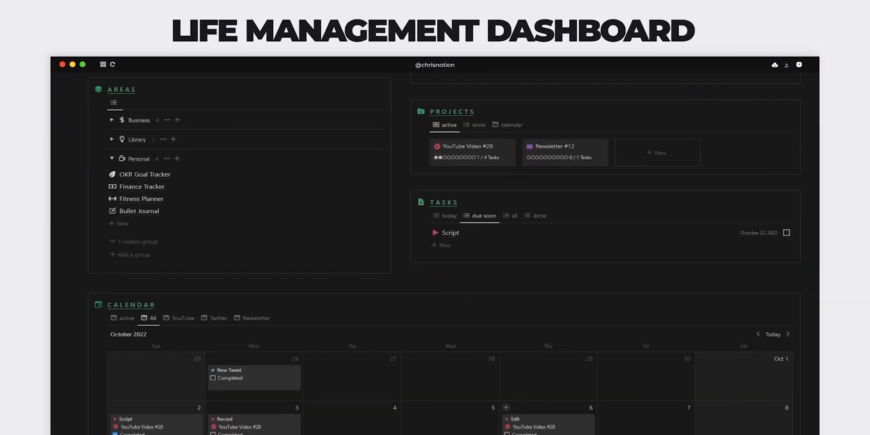